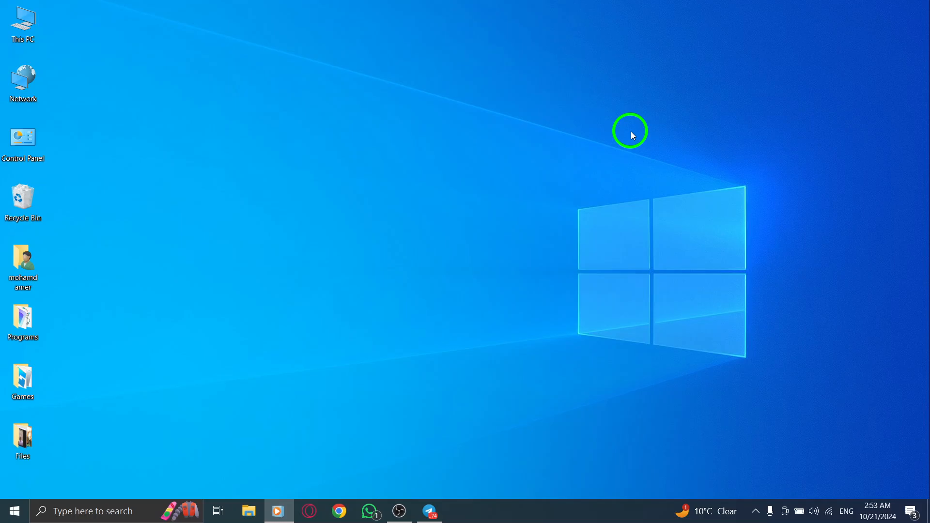
Step: Launch Telegram Desktop from the taskbar and open the archived Ameroo ch channel
left_click(22, 439)
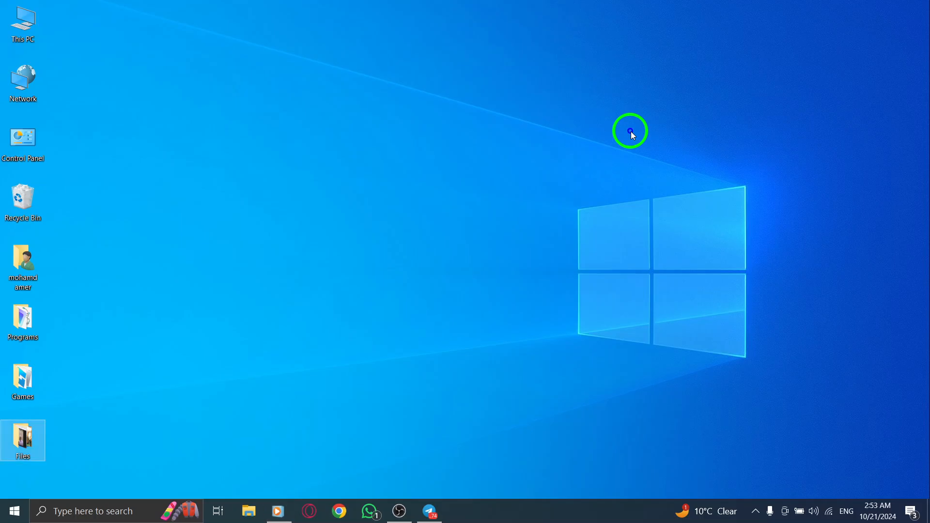
mouse_move(445, 462)
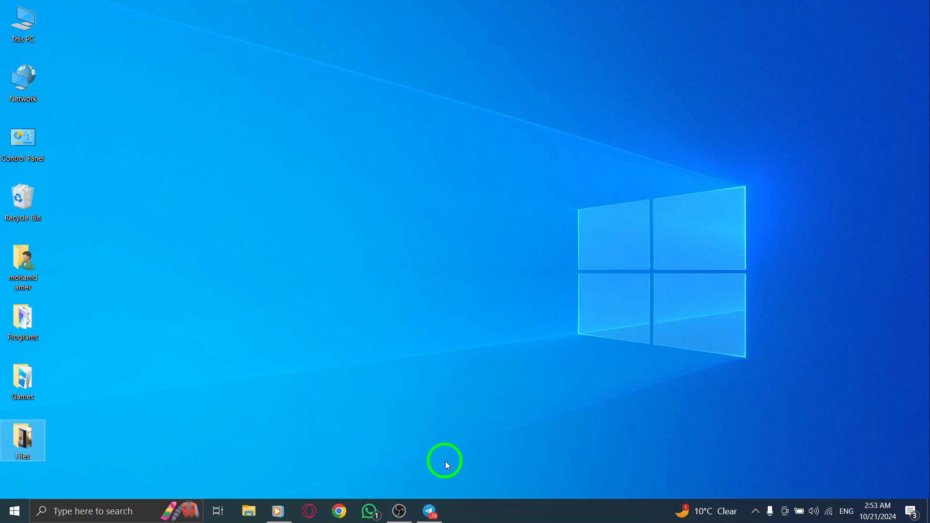
left_click(429, 511)
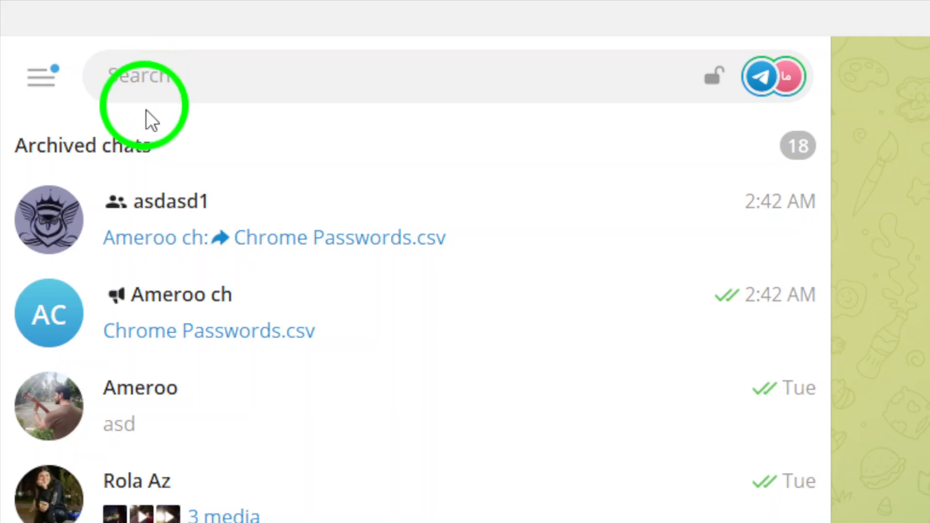
left_click(207, 295)
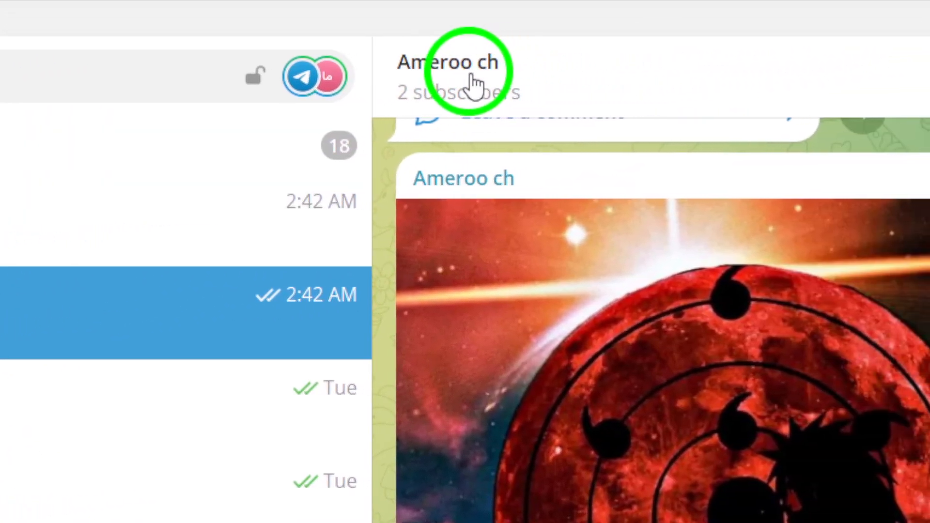
Step: Switch to the Ameroo chat and show its profile with shared media counts
left_click(448, 63)
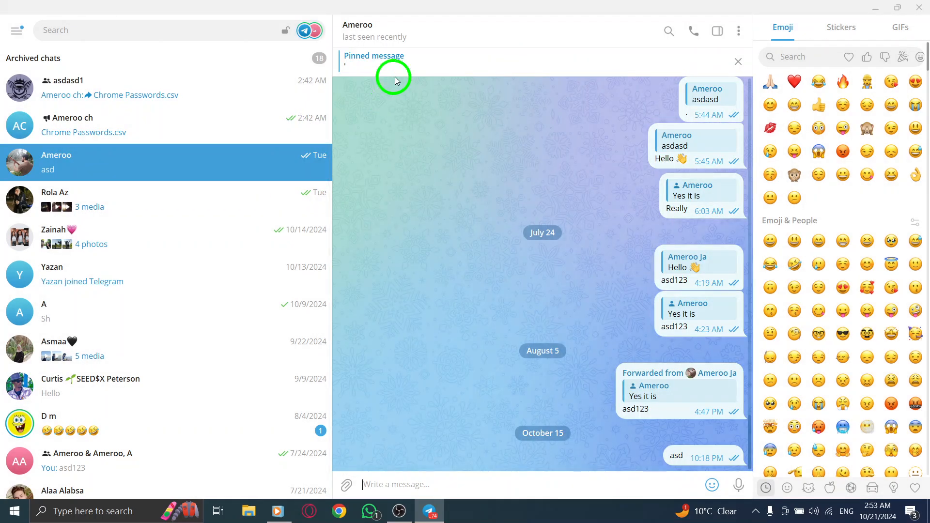
left_click(358, 24)
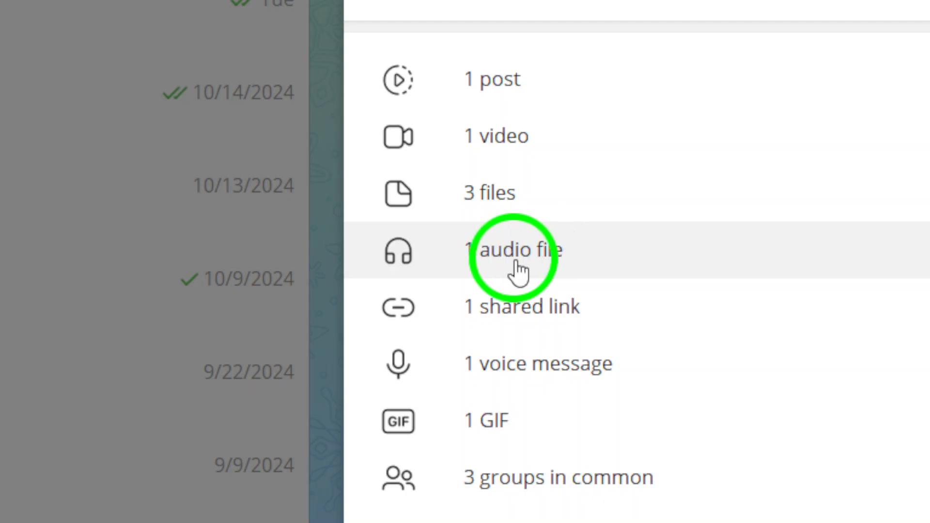
Step: View Ameroo's single shared audio track, close the list, and minimize Telegram
left_click(515, 249)
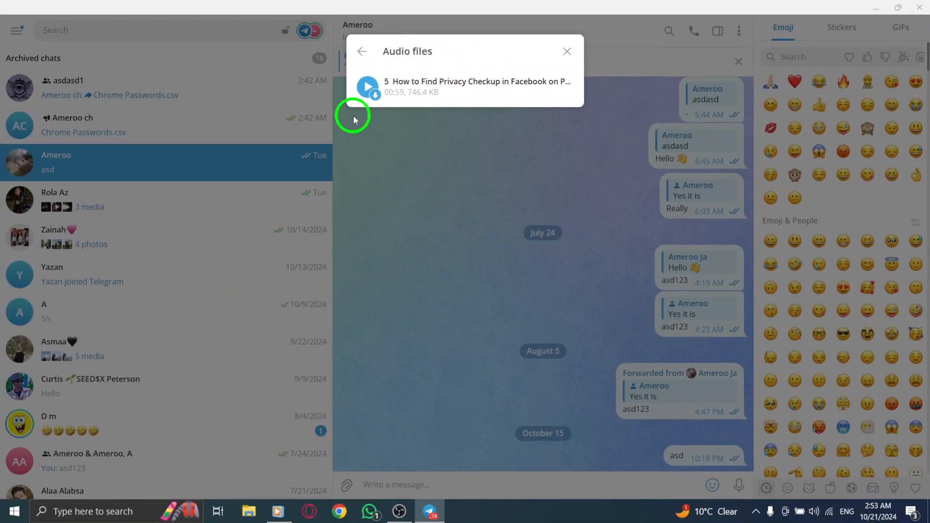
mouse_move(466, 136)
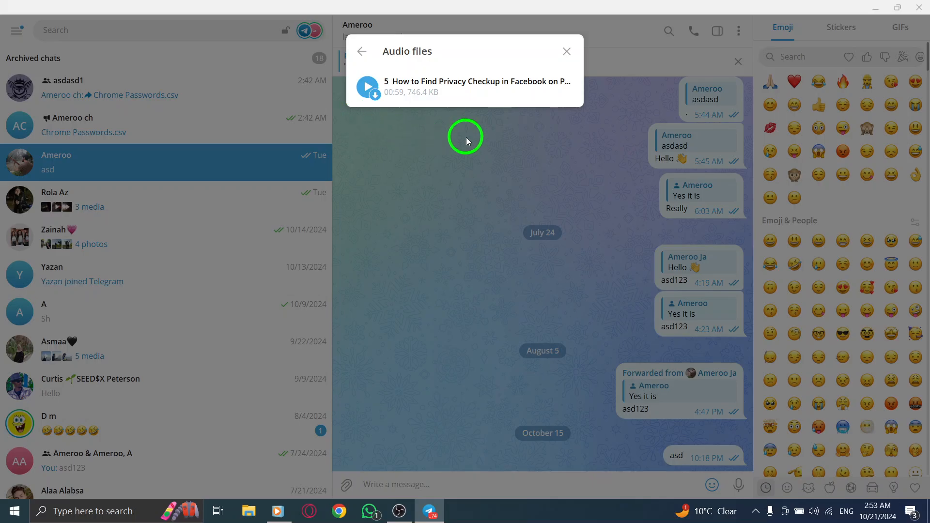
left_click(565, 51)
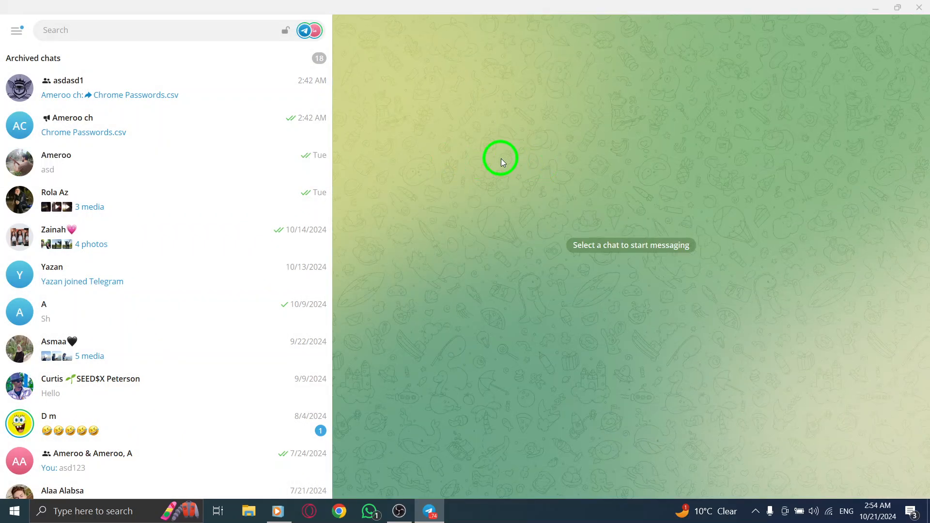
mouse_move(870, 5)
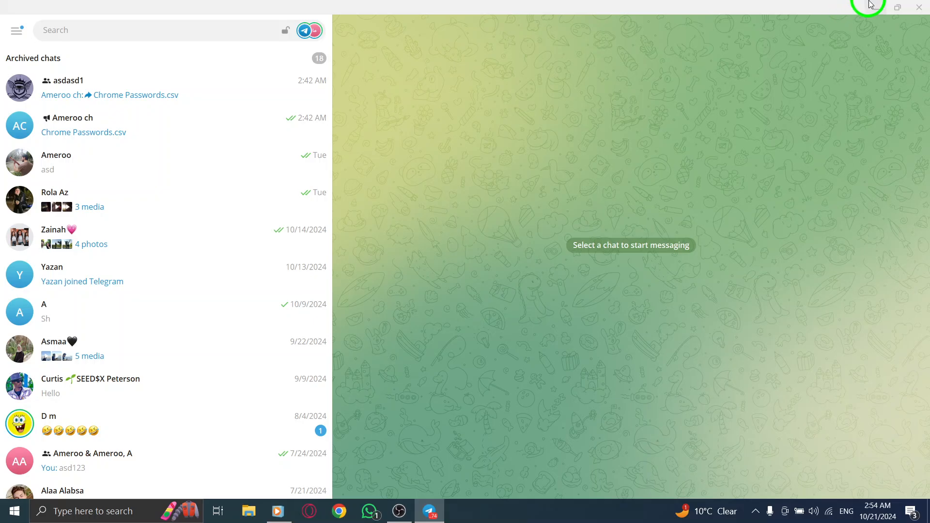
left_click(920, 6)
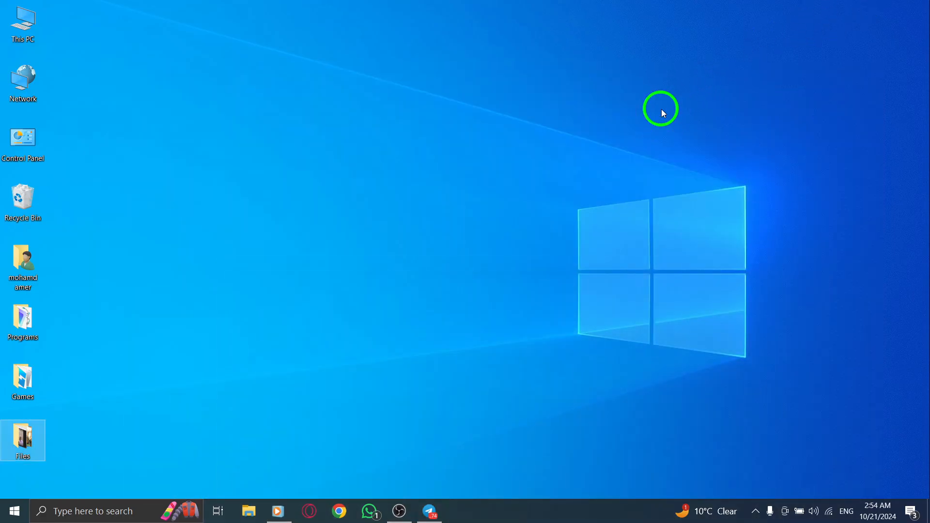
mouse_move(623, 161)
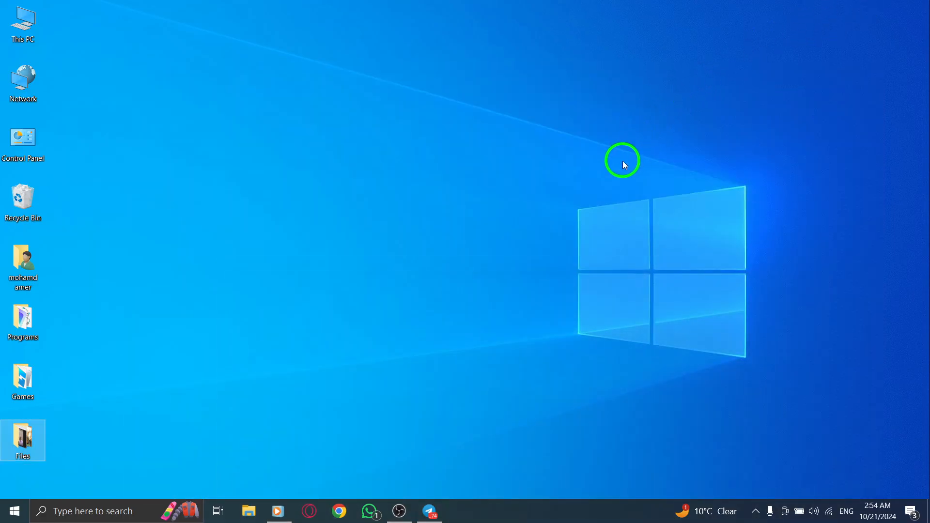
mouse_move(614, 161)
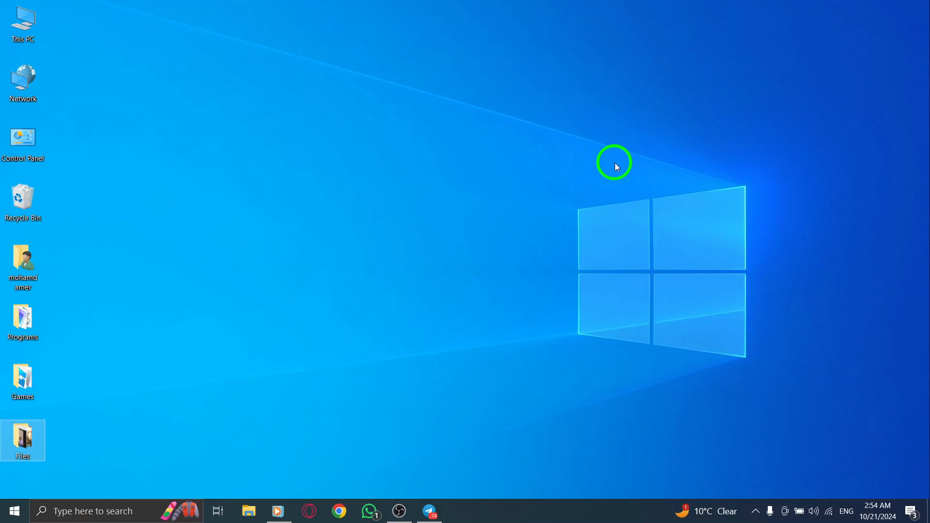